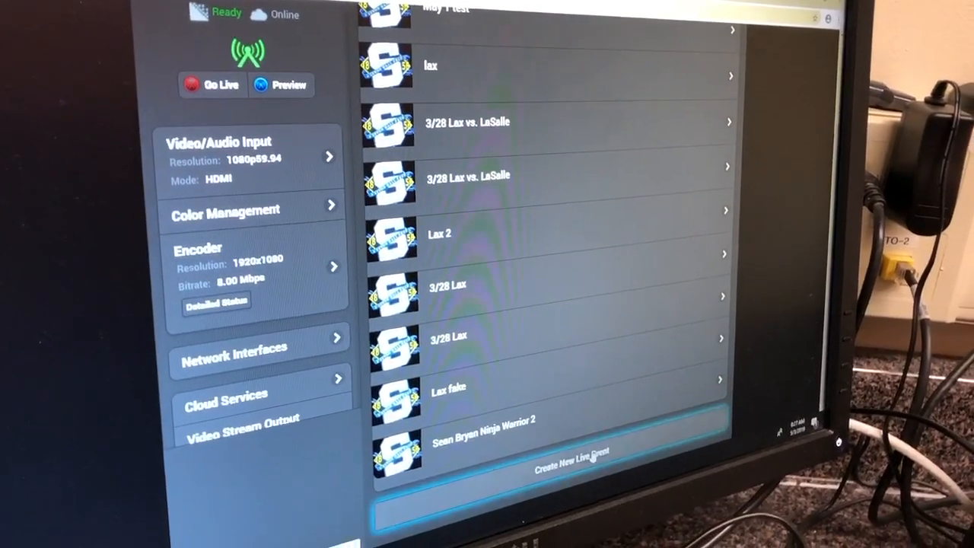
Create a new YouTube live event titled 'test stream' with Privacy set to Private.
left_click(576, 454)
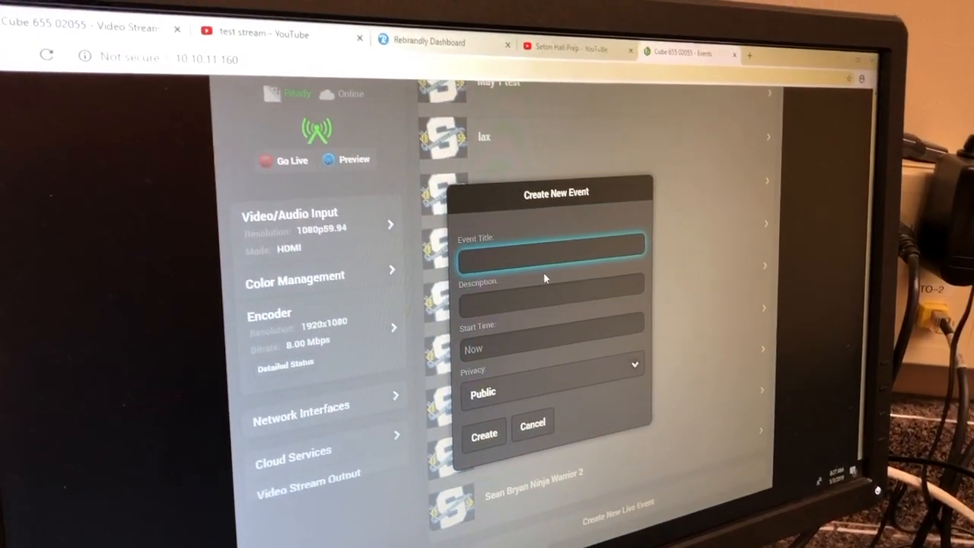
type("test stream")
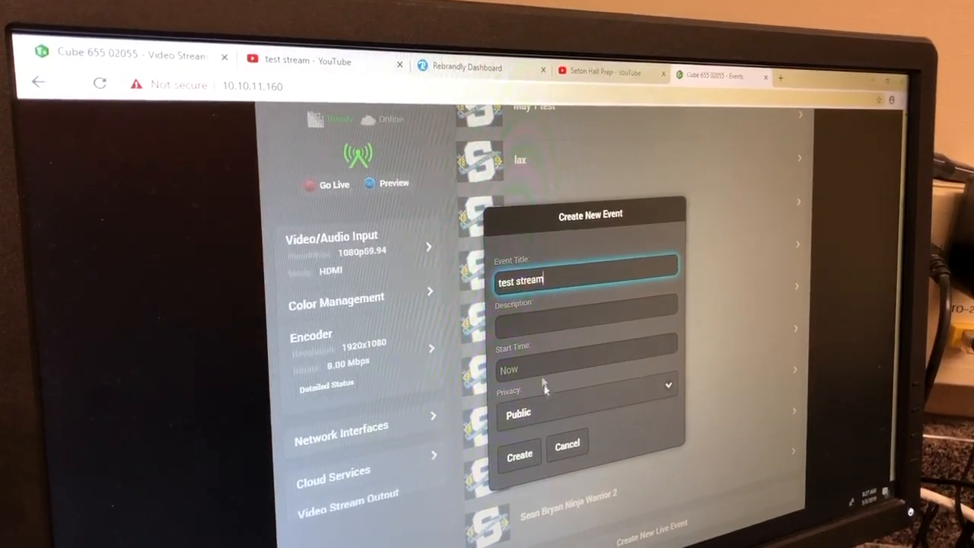
left_click(586, 312)
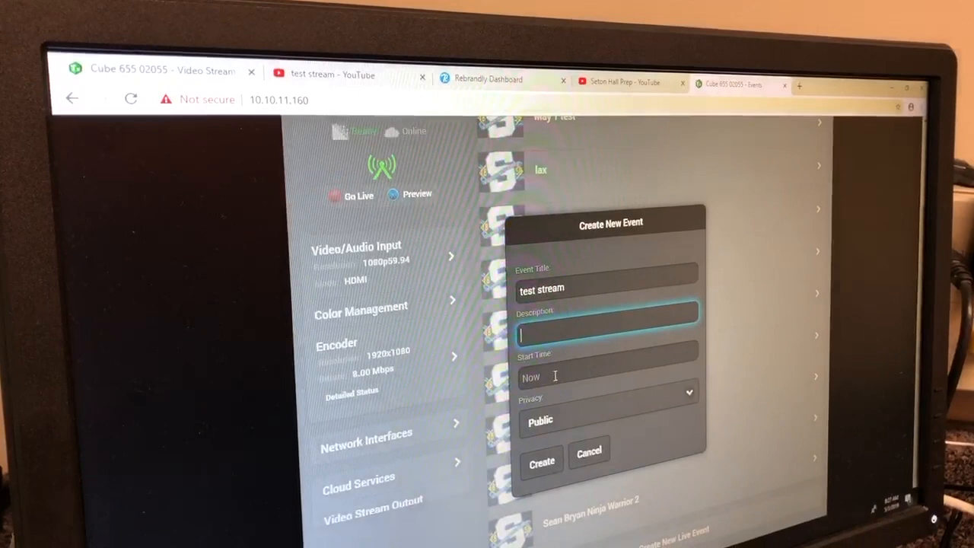
left_click(609, 392)
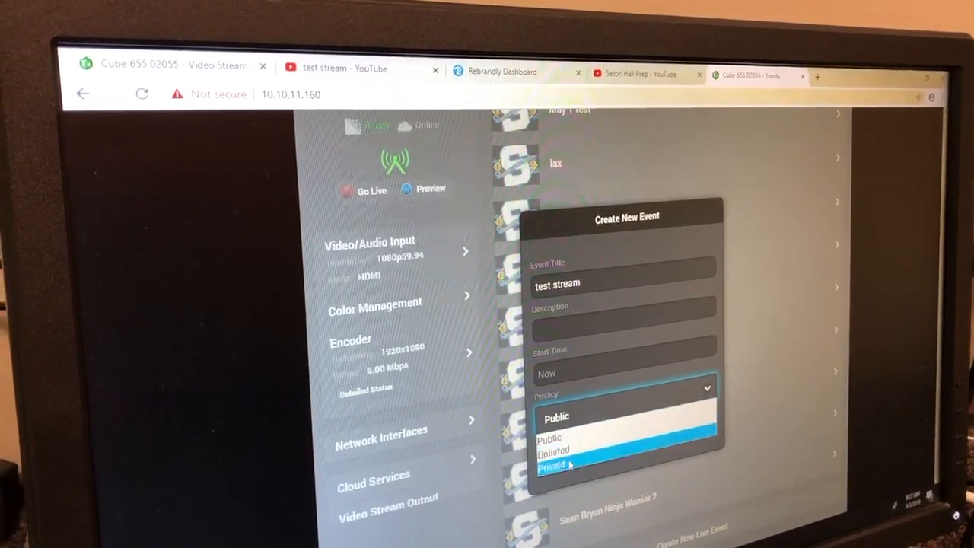
left_click(556, 463)
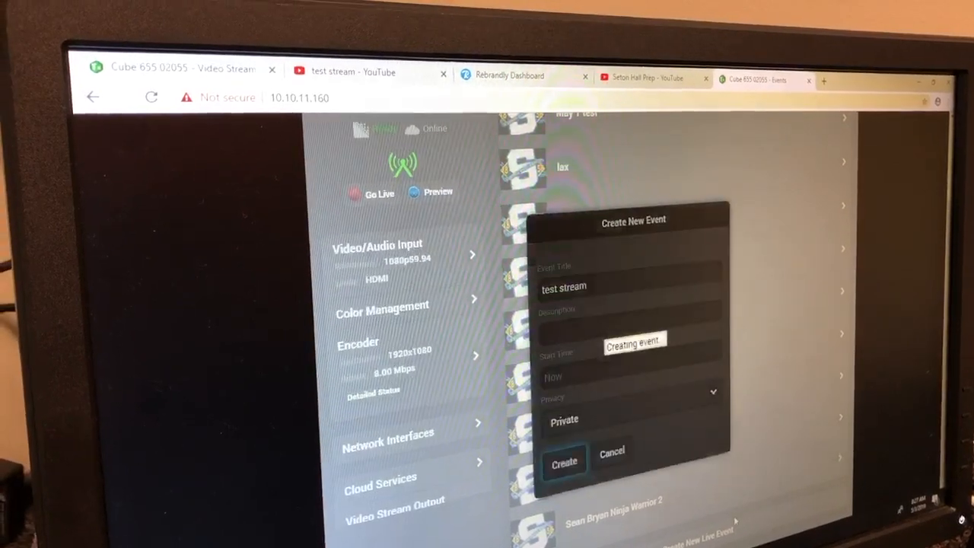
left_click(563, 461)
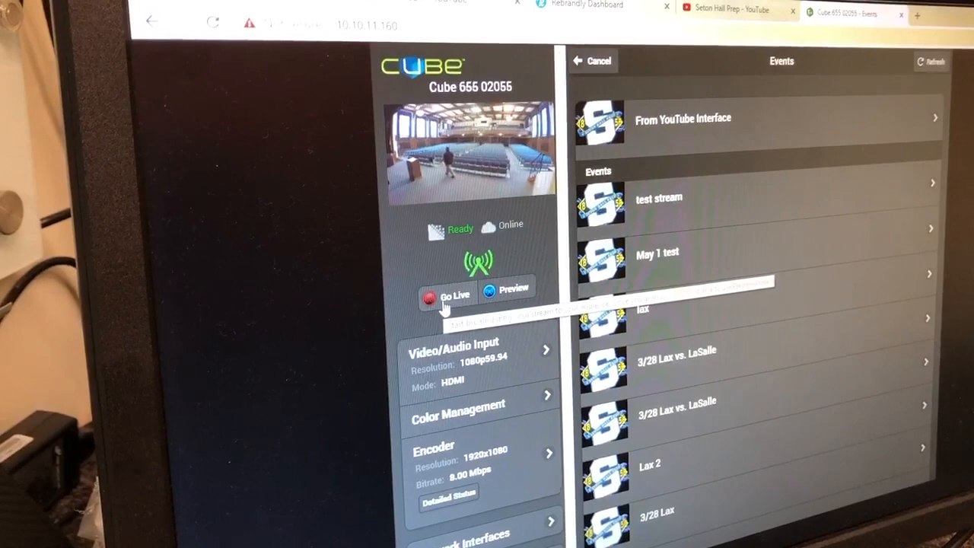
Go Live on the new test stream event so the camera feed broadcasts to YouTube.
left_click(447, 295)
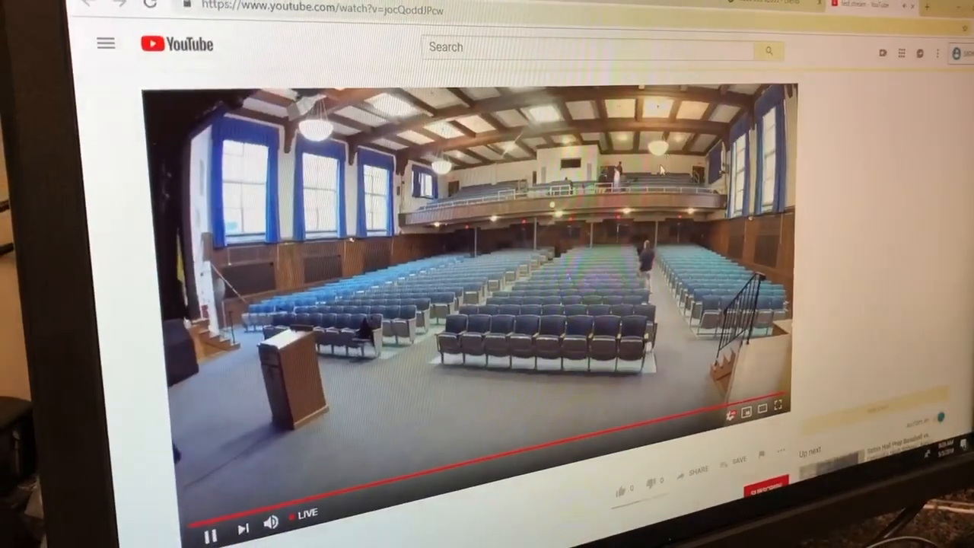
Copy the live test stream's YouTube address from the browser address bar.
right_click(320, 11)
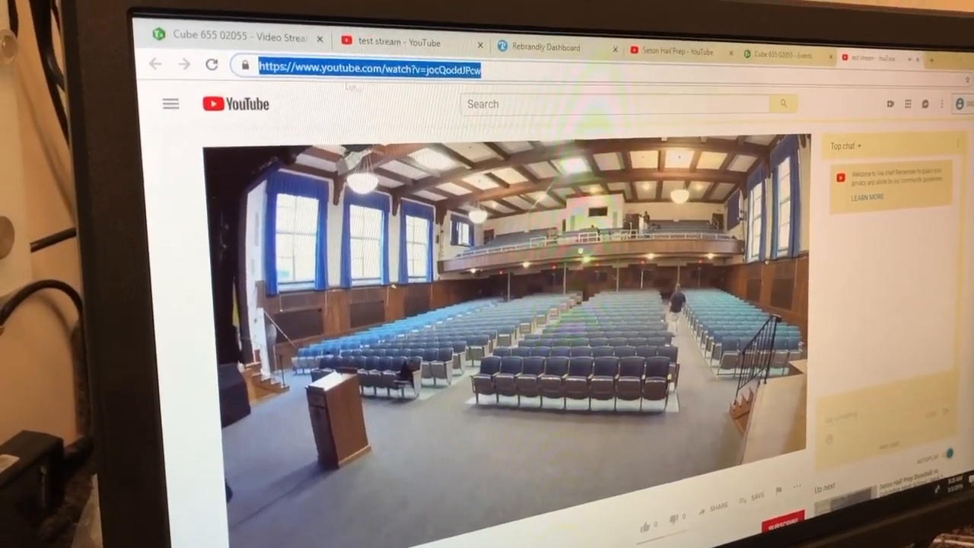
left_click(545, 48)
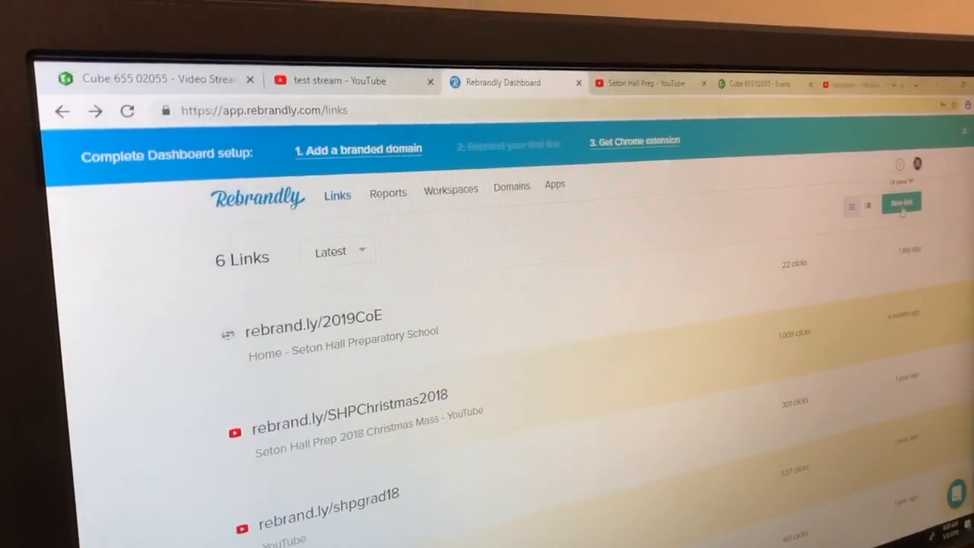
Start a new Rebrandly link with the YouTube URL as destination, proposed as rebrand.ly/qkpp74.
left_click(901, 202)
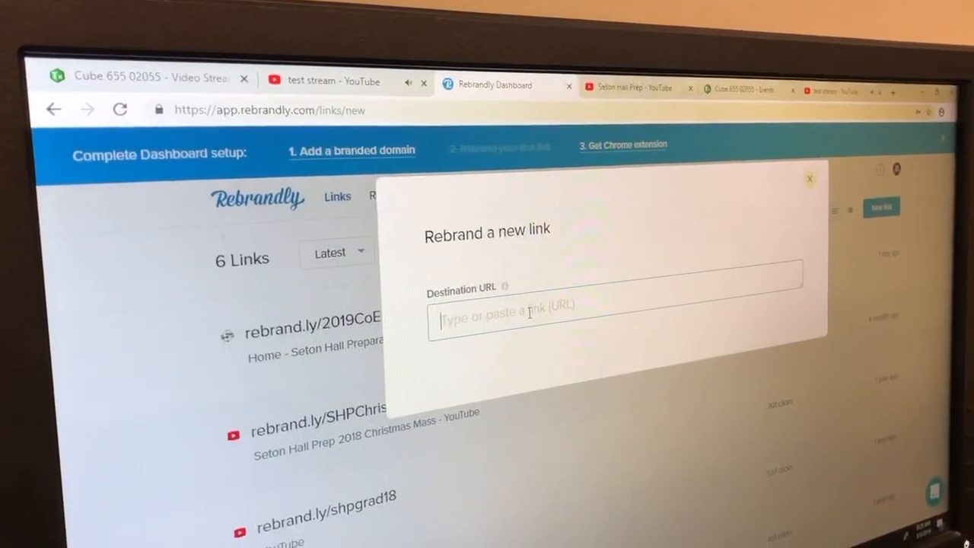
type("https://www.youtube.com/watch?v=JocQoddJPcw")
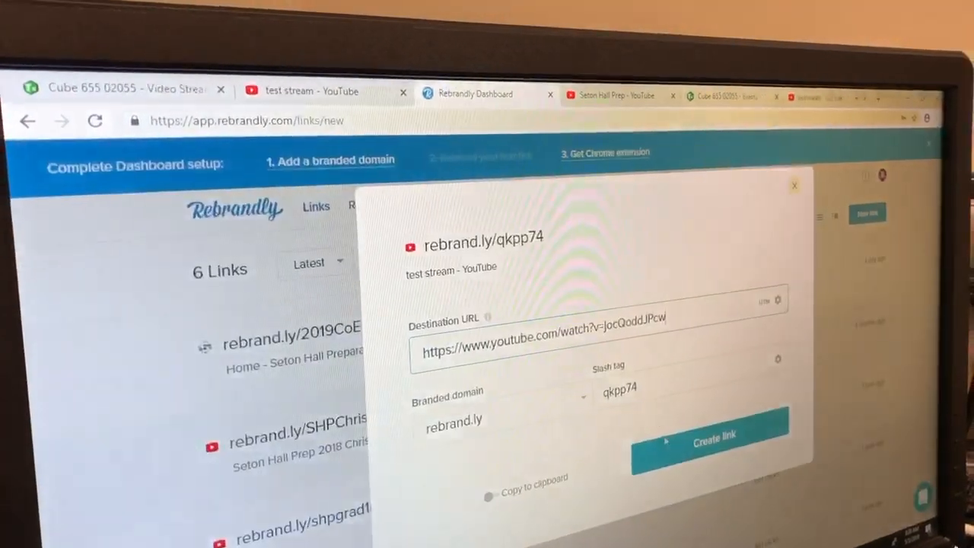